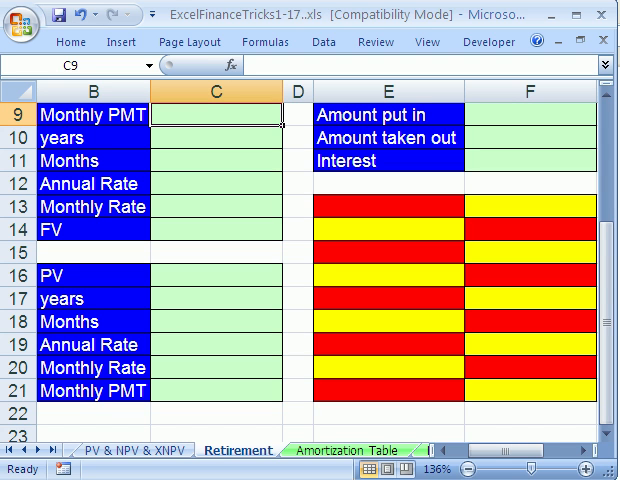
pyautogui.moveTo(378, 228)
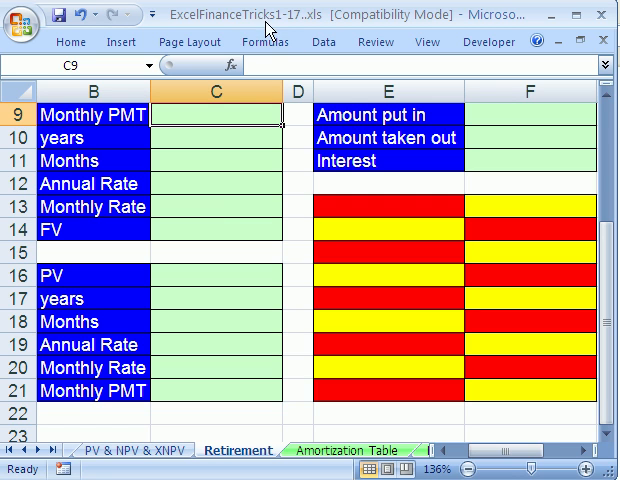
pyautogui.moveTo(290, 32)
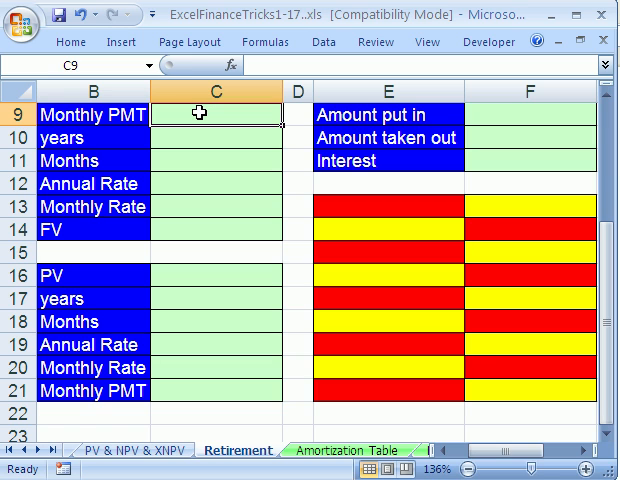
# - Enter a $200 monthly deposit, 30 years, and months as =C10*12
pyautogui.write('200.00')
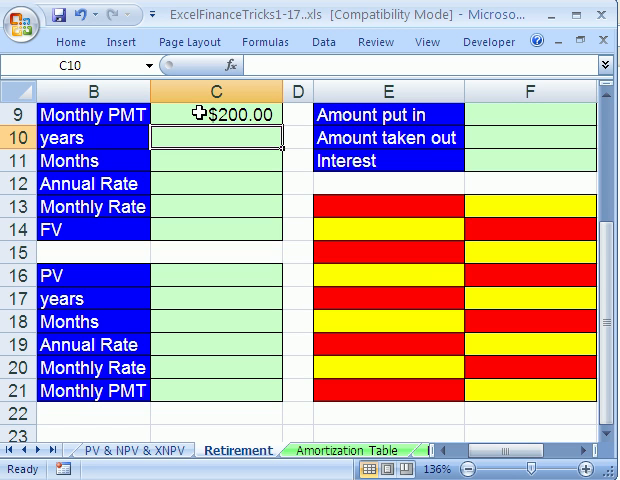
pyautogui.write('30')
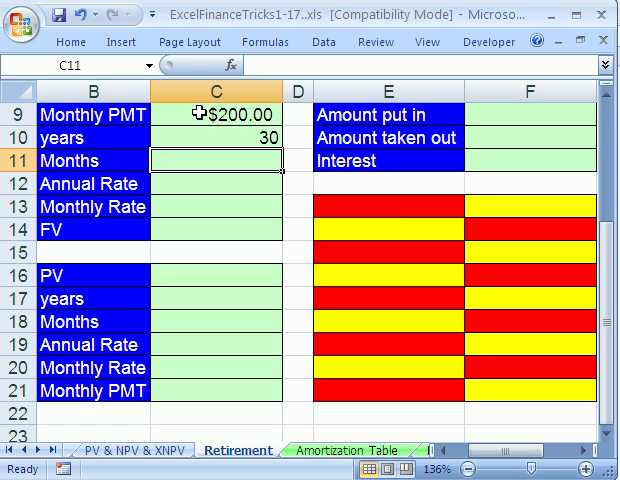
pyautogui.write('=')
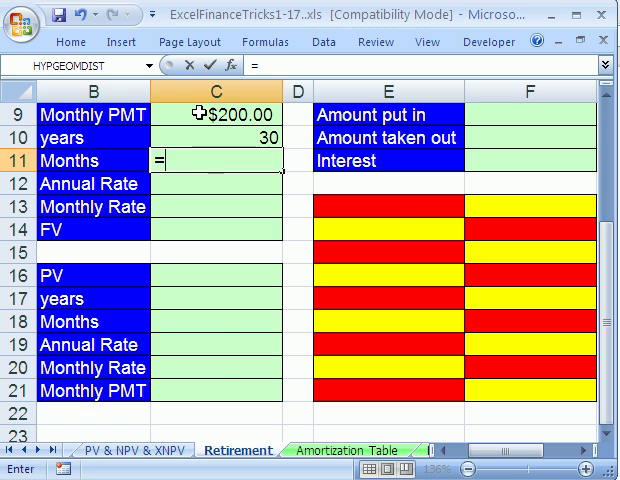
pyautogui.write('C10*12')
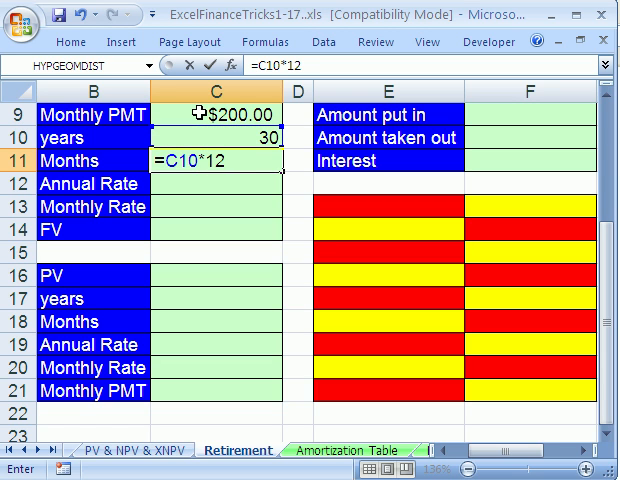
pyautogui.moveTo(294, 191)
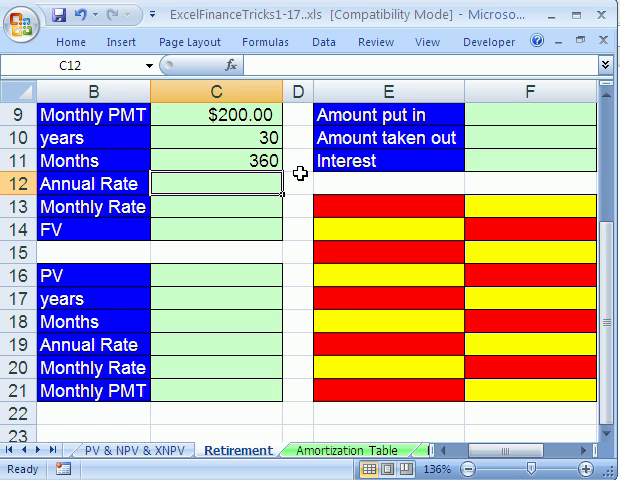
pyautogui.moveTo(333, 305)
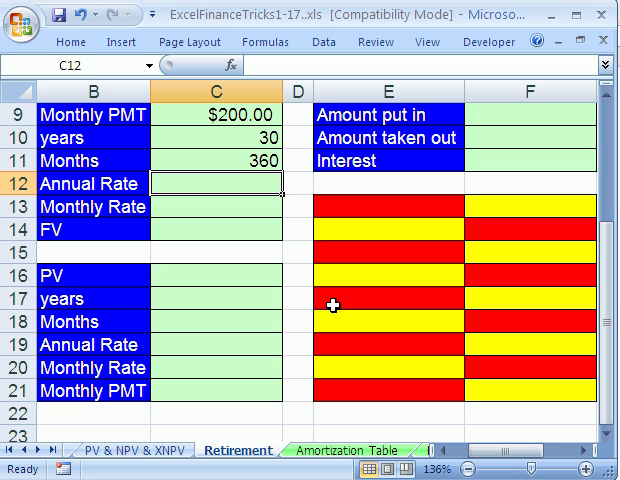
# - Enter an 8% annual rate and the monthly rate as =C12/12
pyautogui.write('.')
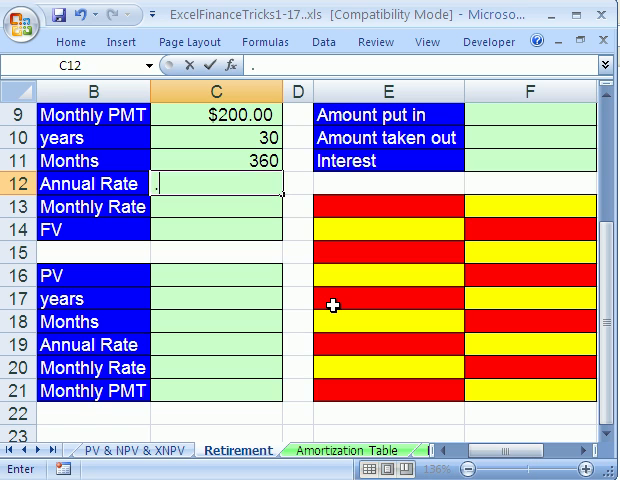
pyautogui.write('8%')
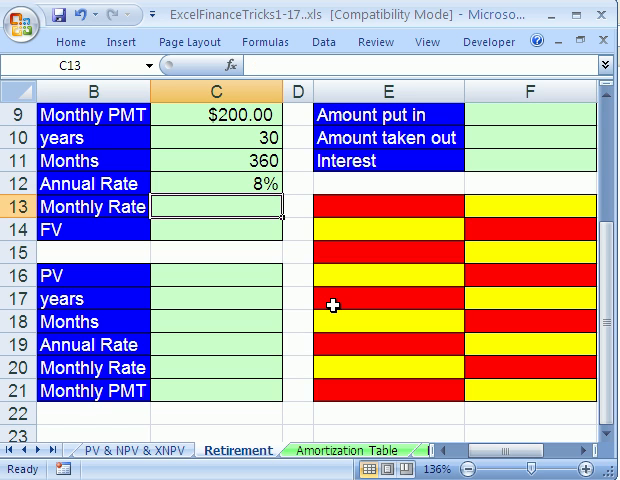
pyautogui.write('=C12')
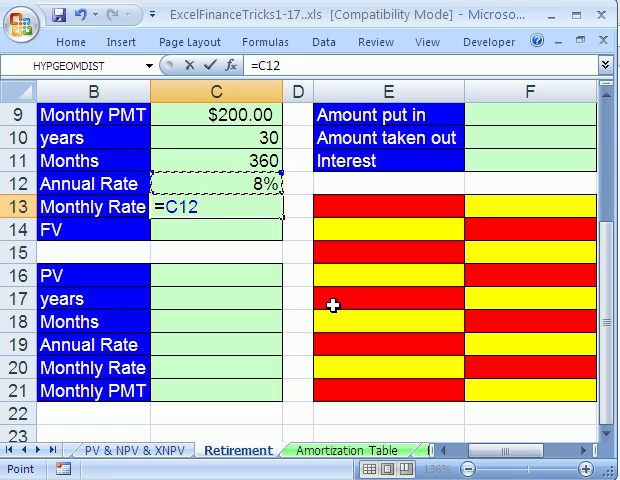
pyautogui.write('/12')
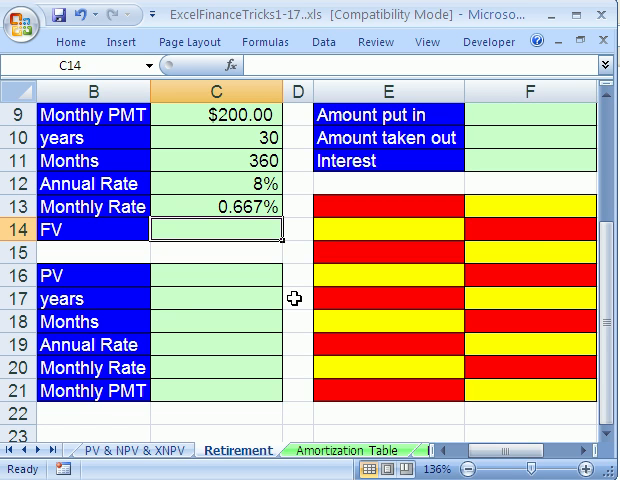
# - Enter =FV(C13,C11,-C9) in C14 for the deposits' future value
pyautogui.write('=FV(C13')
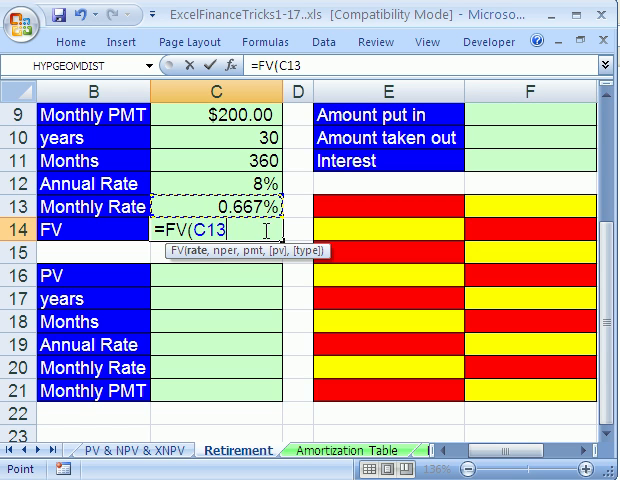
pyautogui.write(',C11,')
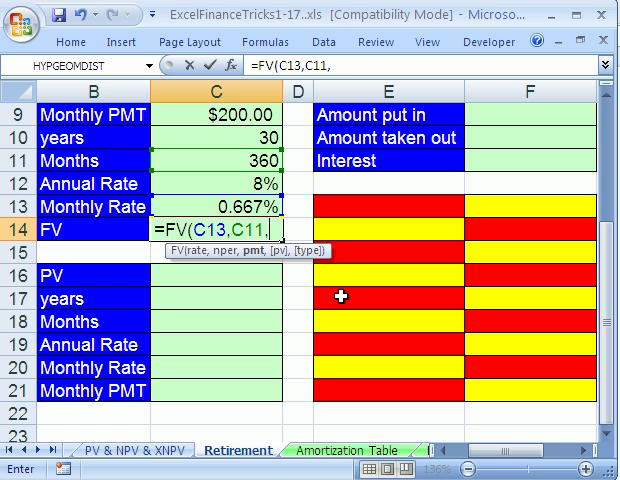
pyautogui.write('-C9')
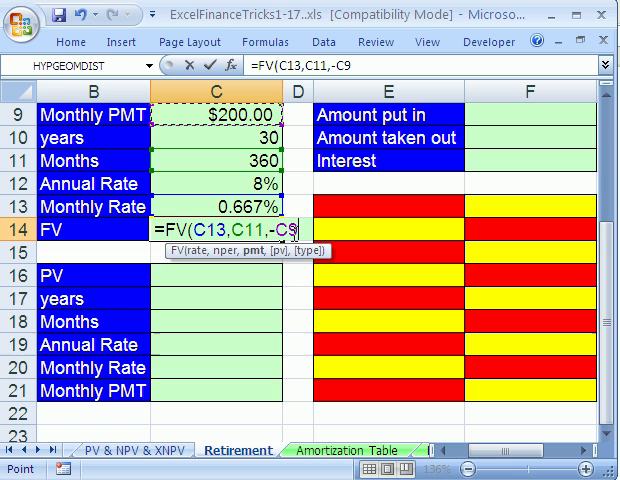
pyautogui.write(',')
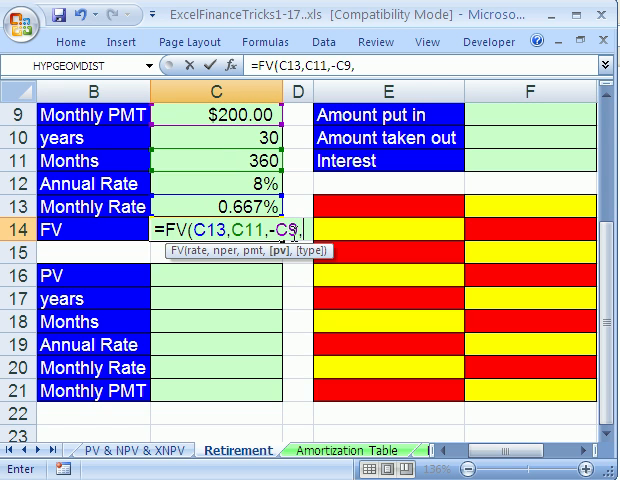
pyautogui.press('Backspace')
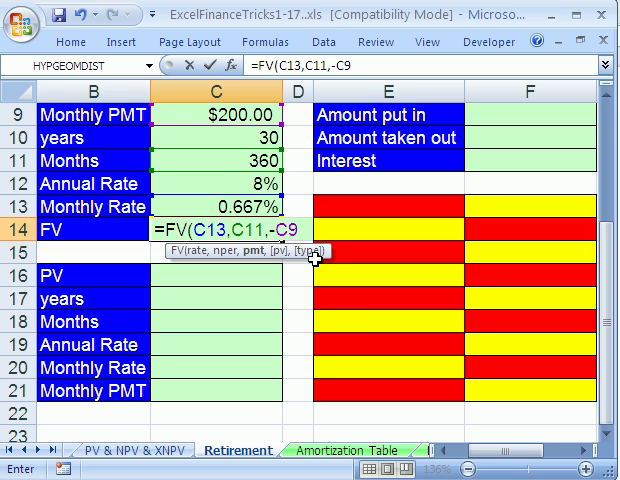
pyautogui.moveTo(340, 320)
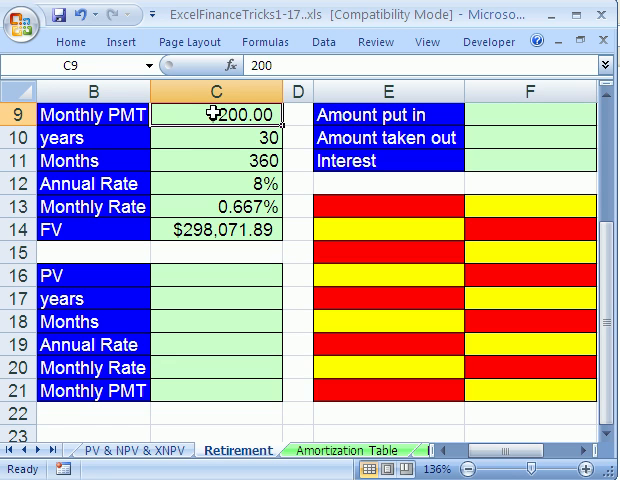
# - Change the monthly deposit to $250 and the annual rate to 10%
pyautogui.write('25')
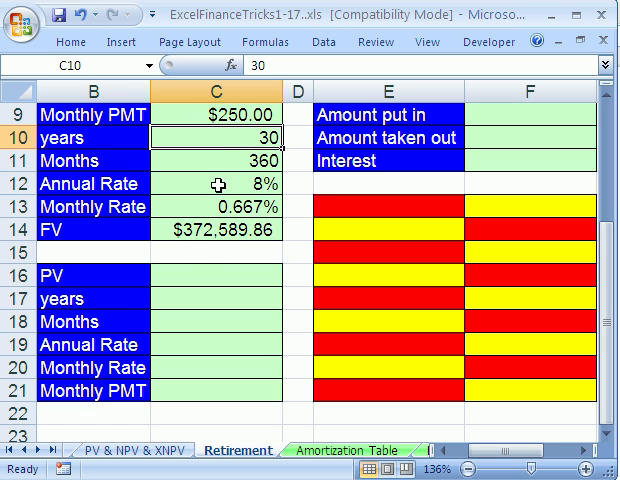
pyautogui.click(210, 183)
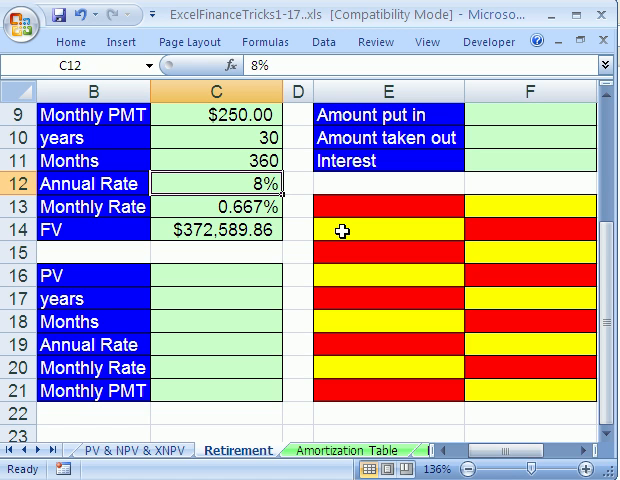
pyautogui.write('10')
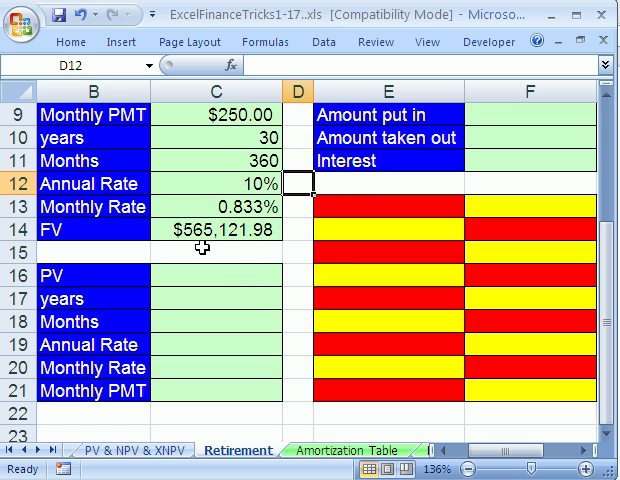
pyautogui.moveTo(222, 176)
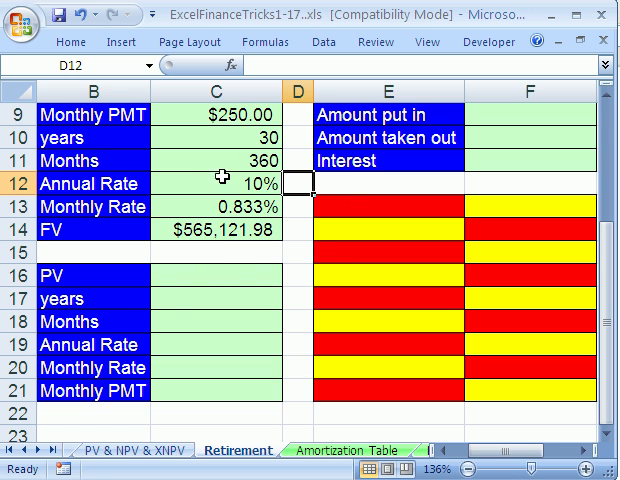
pyautogui.click(217, 275)
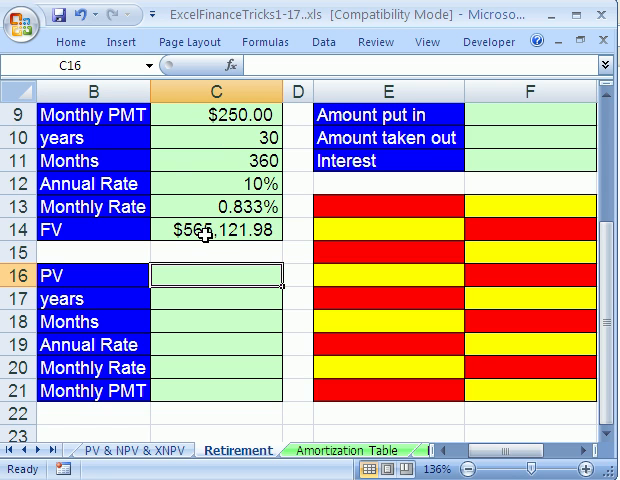
pyautogui.moveTo(202, 293)
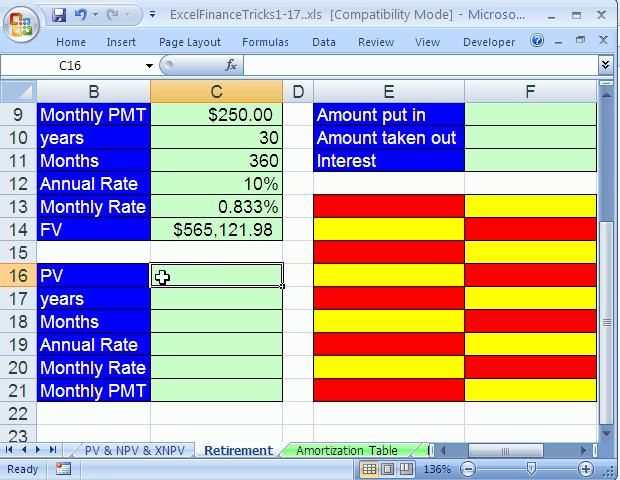
# - Fill the withdrawal PV, 35 years, and months as years times 12
pyautogui.click(215, 389)
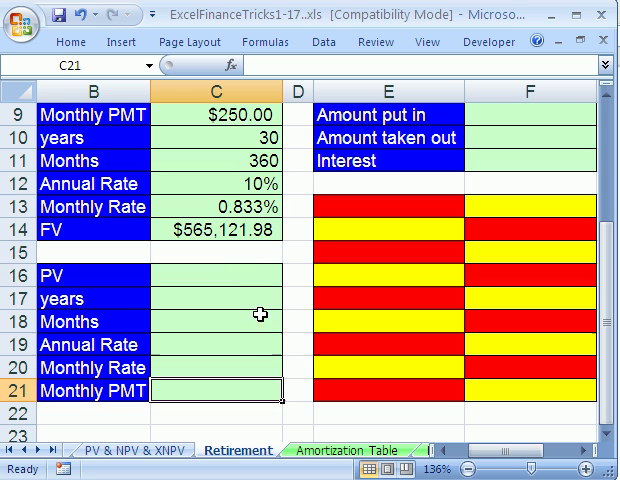
pyautogui.click(216, 277)
pyautogui.write('$565,121.98')
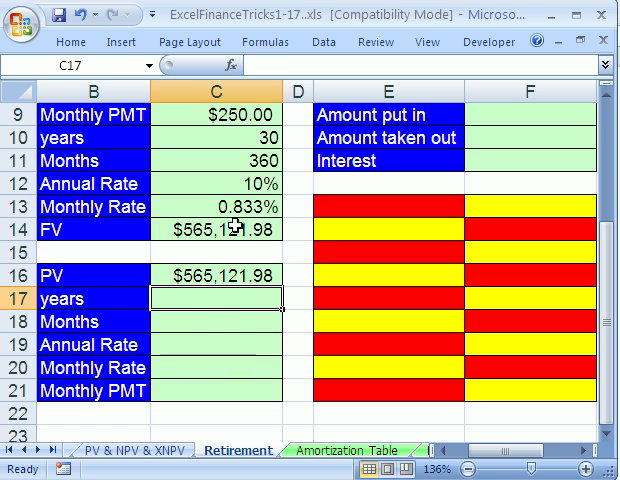
pyautogui.moveTo(208, 298)
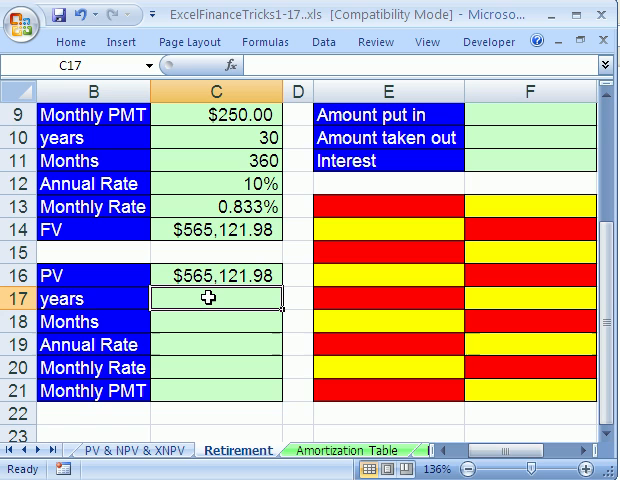
pyautogui.write('35')
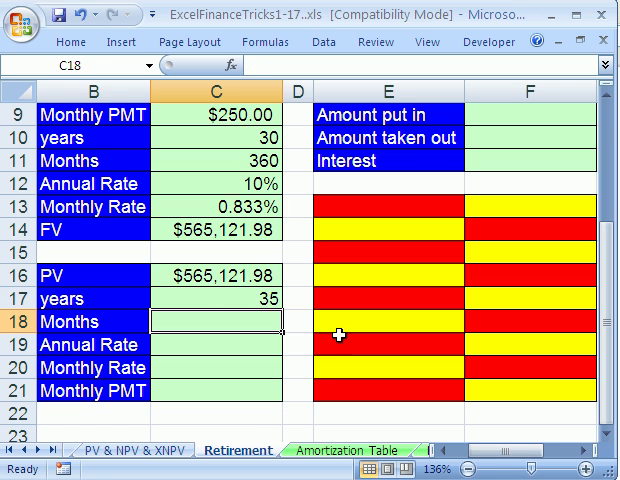
pyautogui.moveTo(262, 398)
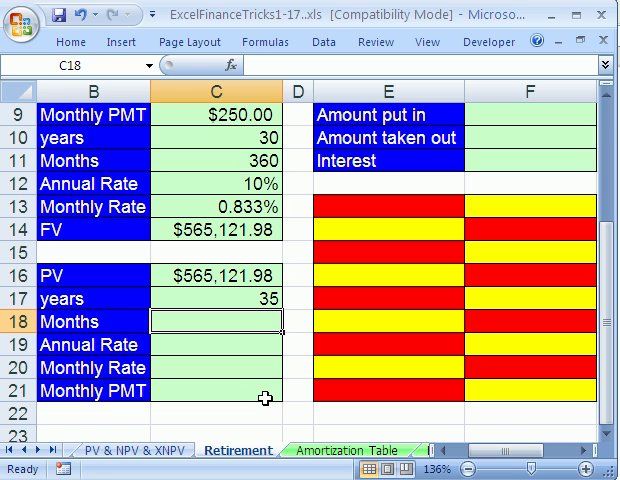
pyautogui.write('=')
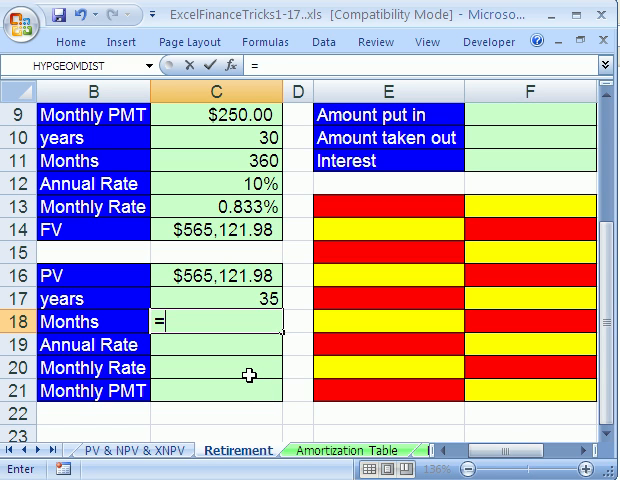
pyautogui.click(212, 298)
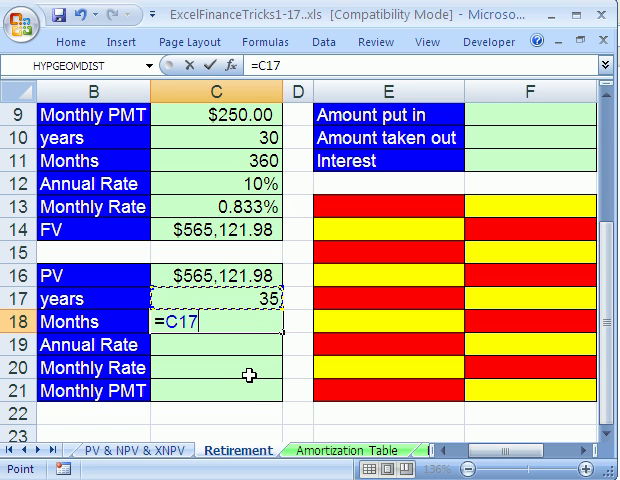
pyautogui.write('*12')
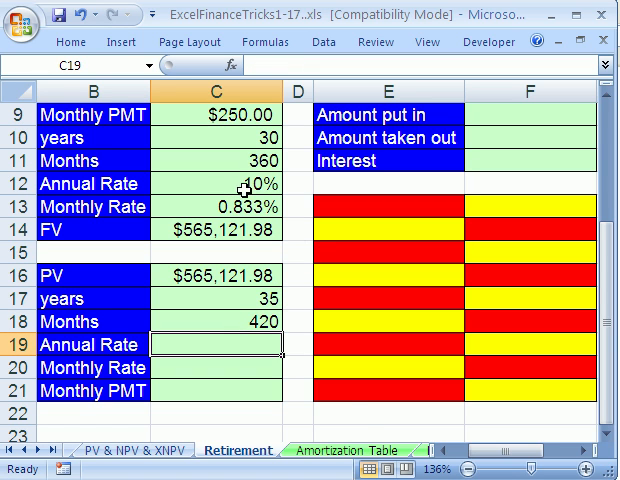
# - Set the withdrawal annual rate to 7% and monthly rate =C19/12
pyautogui.write('.08')
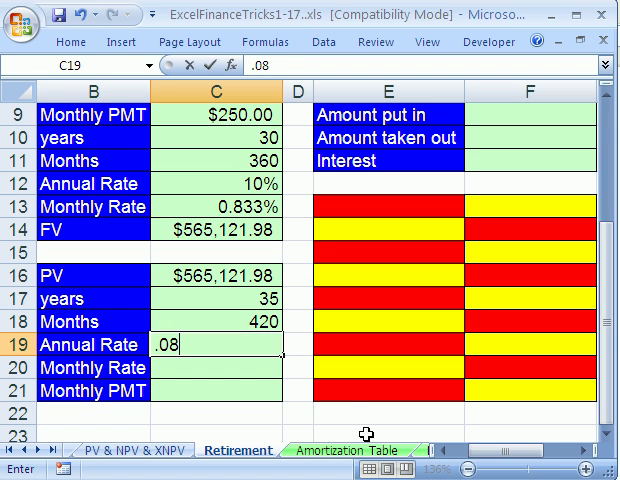
pyautogui.press('Backspace')
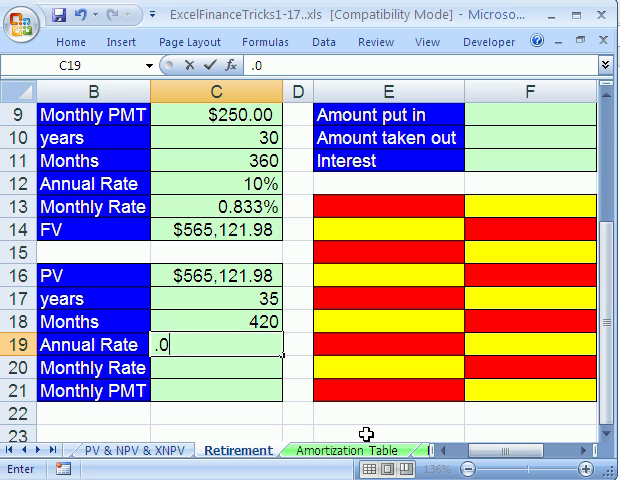
pyautogui.write('7')
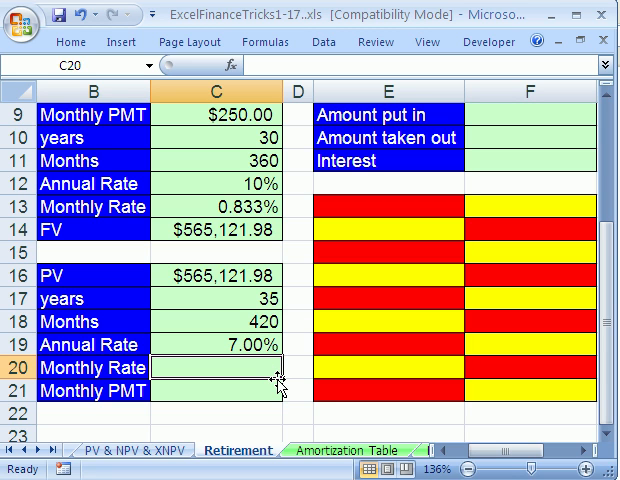
pyautogui.write('=')
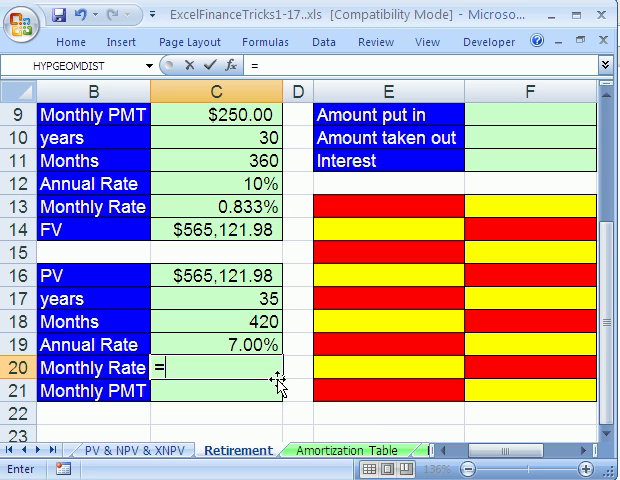
pyautogui.write('=C19/12')
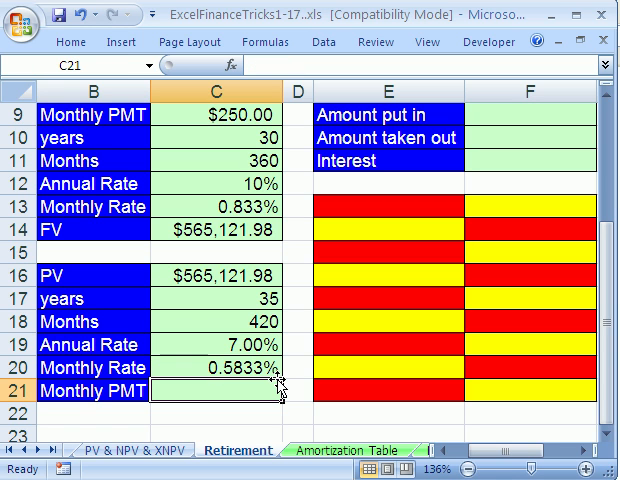
# - Add a 'Leave to Kids' label in B22 with 250000 in C22
pyautogui.click(92, 413)
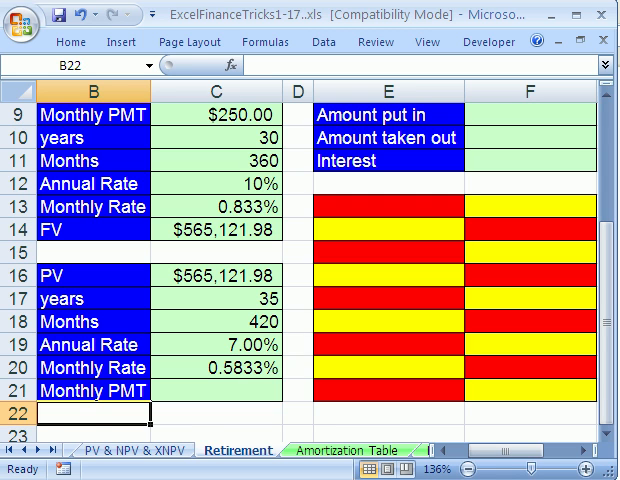
pyautogui.write('Leave to Kids')
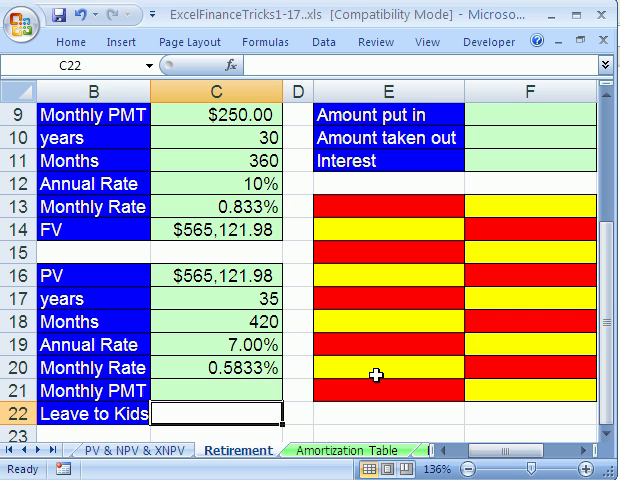
pyautogui.write('2')
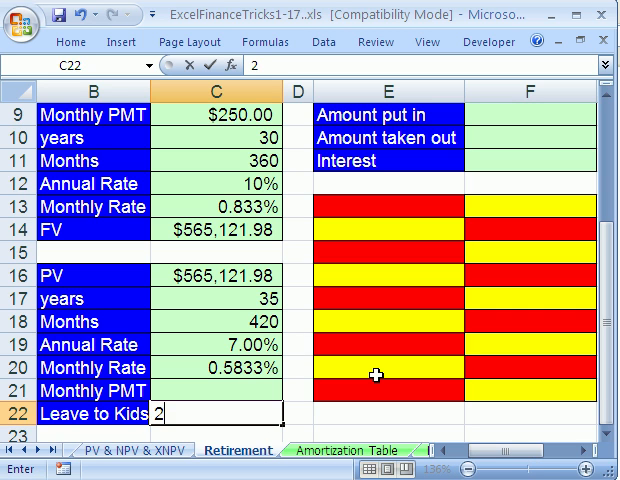
pyautogui.write('50000')
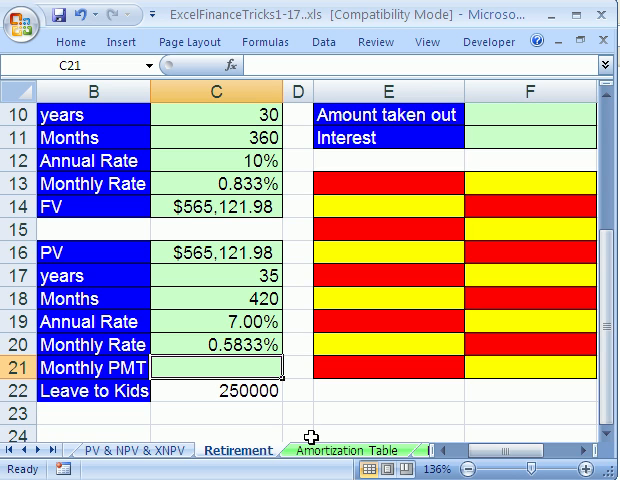
# - Enter =PMT(C20,C18,-C16,C22,1) in C21 for the monthly withdrawal
pyautogui.write('=p')
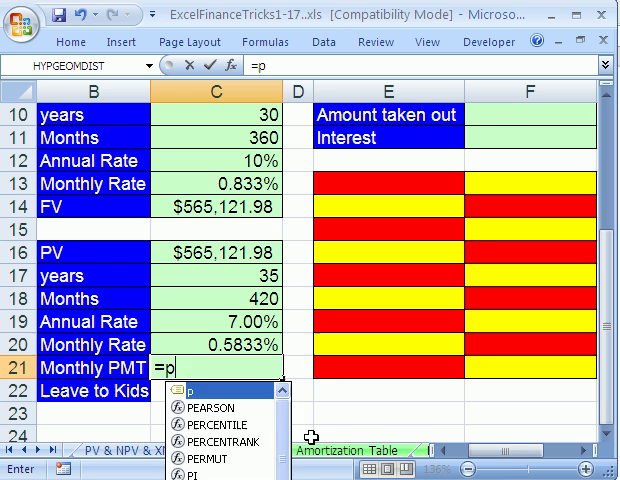
pyautogui.write('mt(')
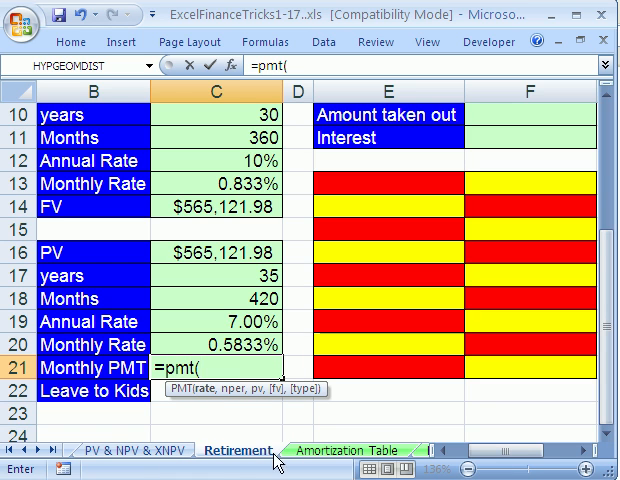
pyautogui.click(220, 345)
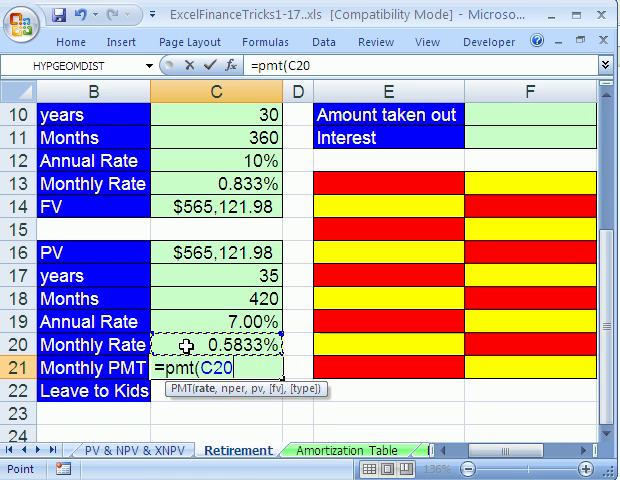
pyautogui.write(',')
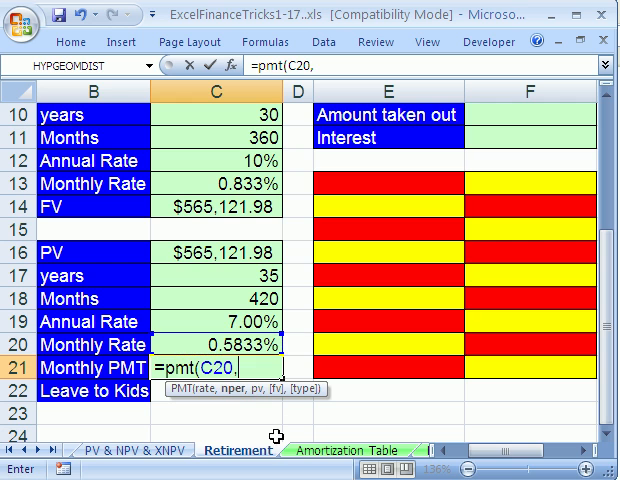
pyautogui.click(237, 299)
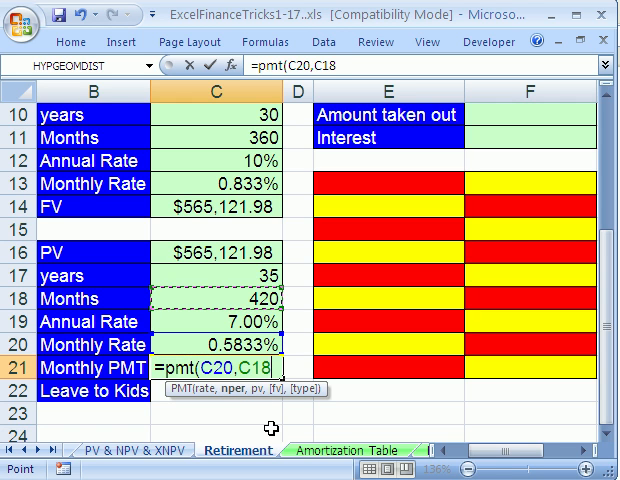
pyautogui.write(',-C16')
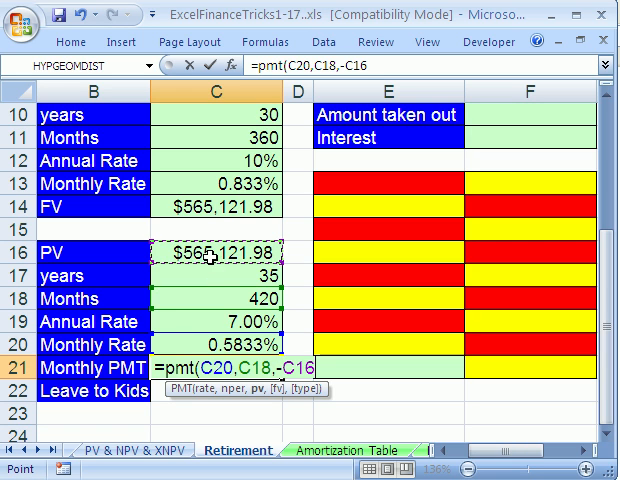
pyautogui.write(',C22')
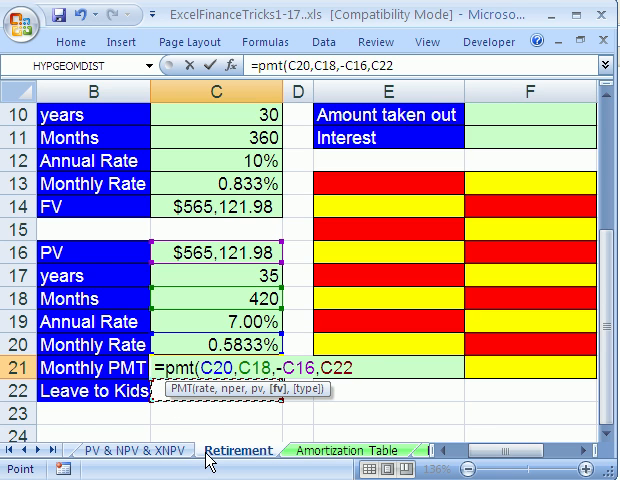
pyautogui.write(',')
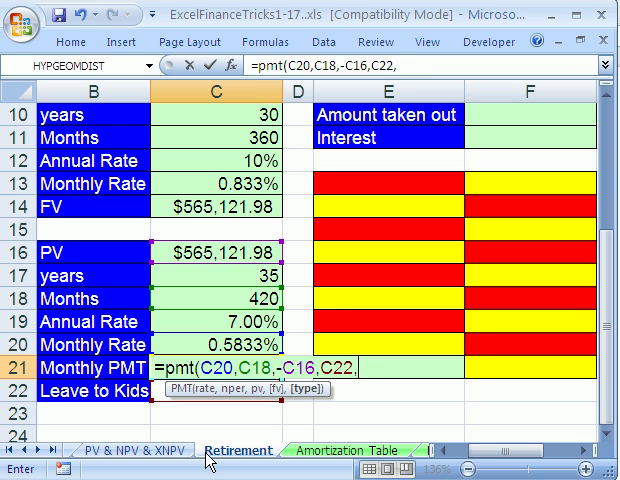
pyautogui.write('0')
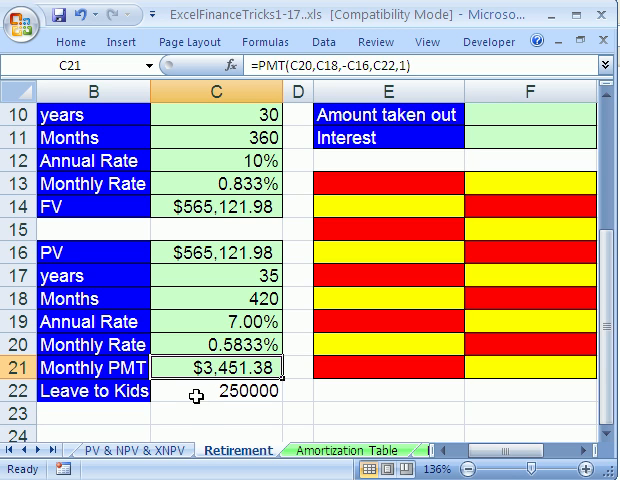
# - Apply Comma Style to the Leave to Kids amount in C22
pyautogui.click(230, 391)
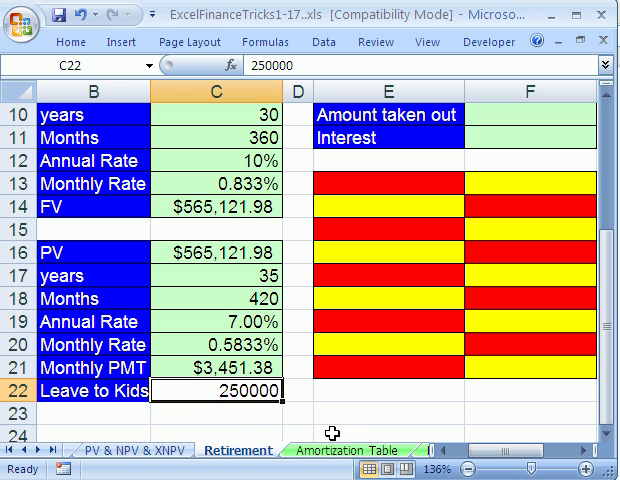
pyautogui.write('20')
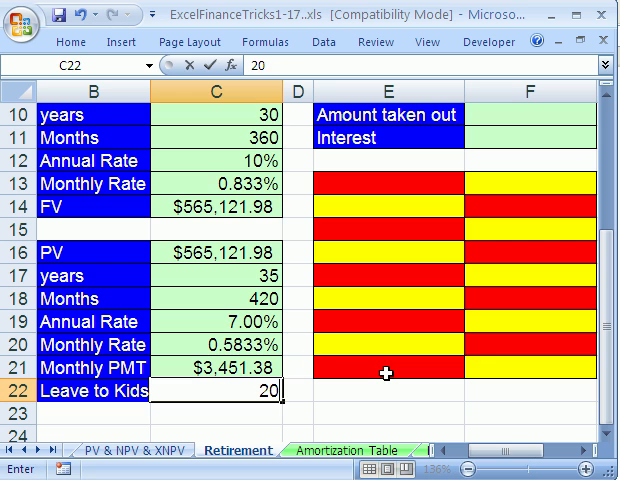
pyautogui.write('200000')
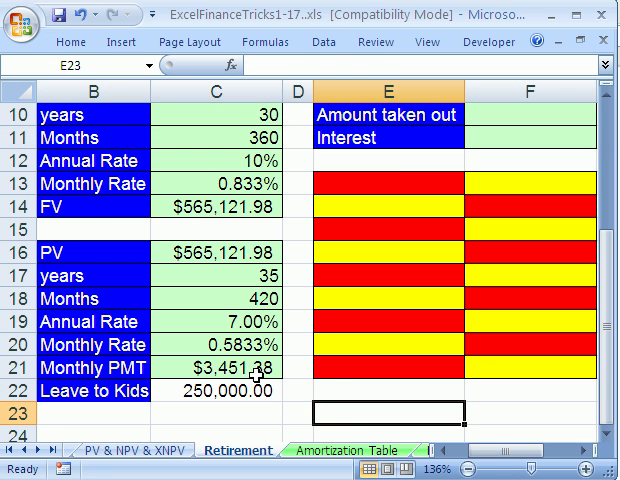
pyautogui.click(220, 367)
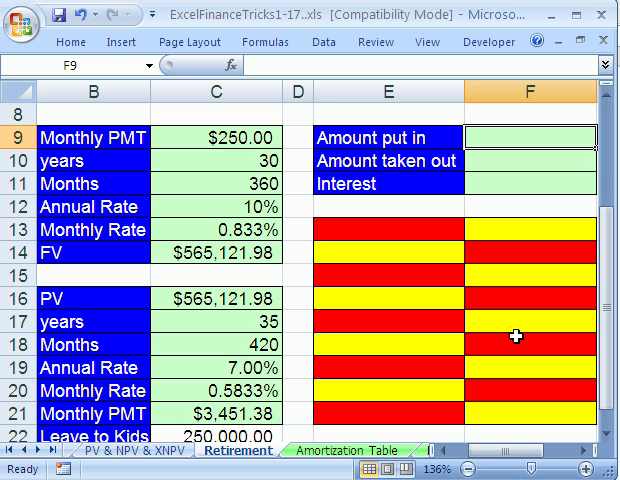
# - Enter =C9*C11 in F9 and =C21*C18+C22 in F10
pyautogui.write('=')
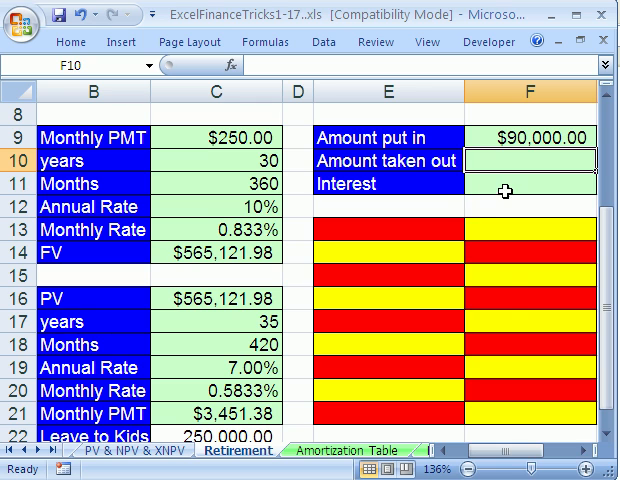
pyautogui.moveTo(510, 307)
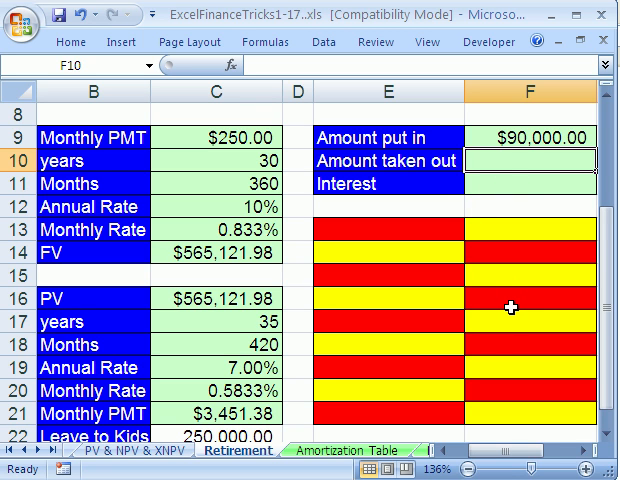
pyautogui.write('=C21*C18')
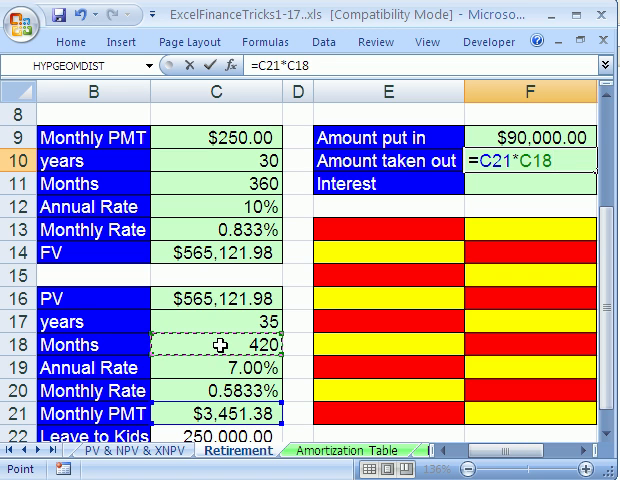
pyautogui.write('+')
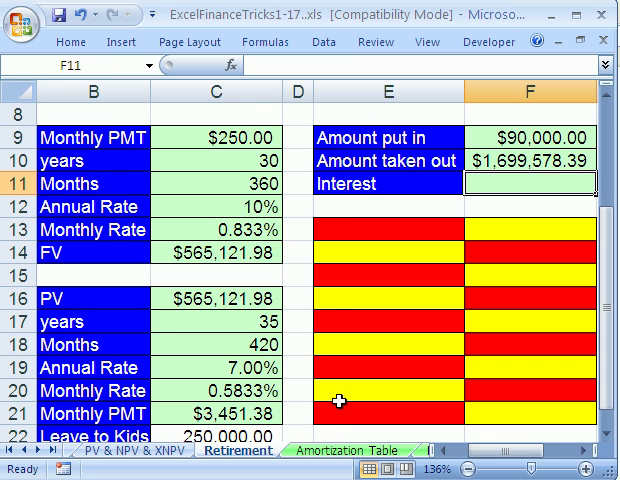
# - Enter =F10-F9 in F11 for the interest earned
pyautogui.write('=F10-F9')
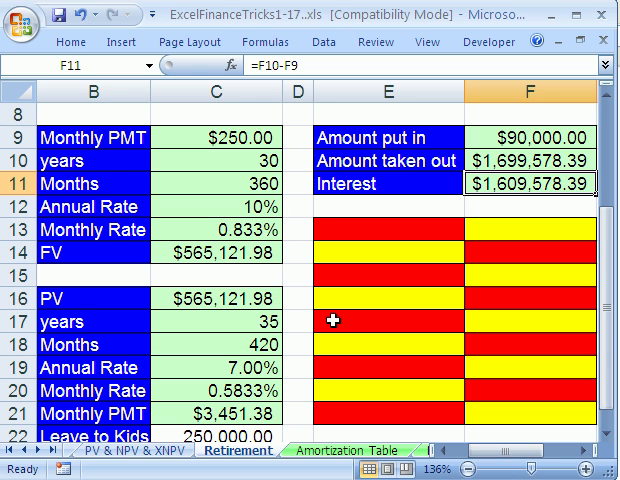
pyautogui.moveTo(258, 139)
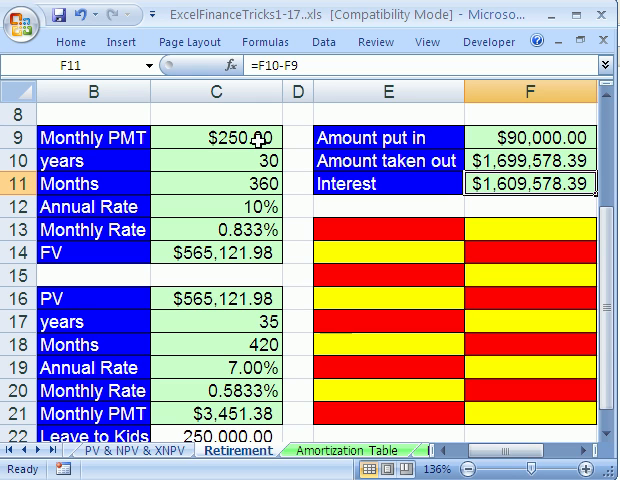
pyautogui.moveTo(255, 305)
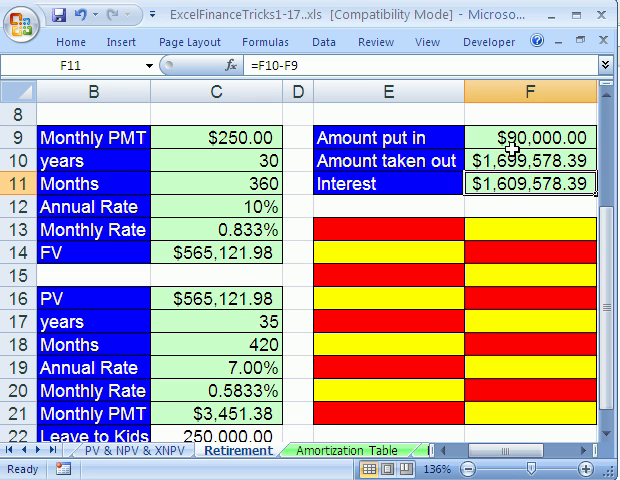
pyautogui.moveTo(573, 301)
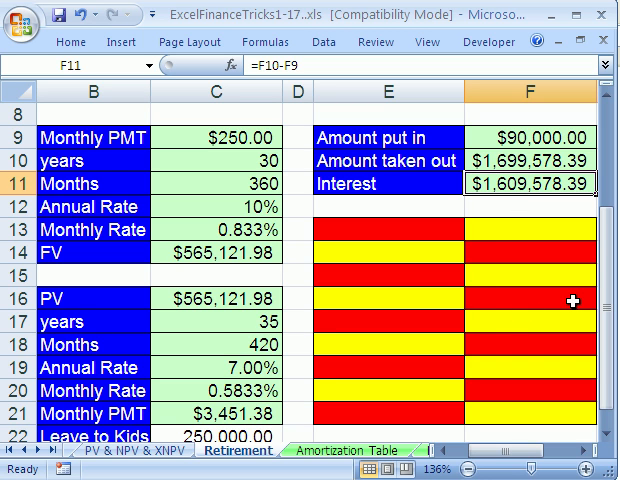